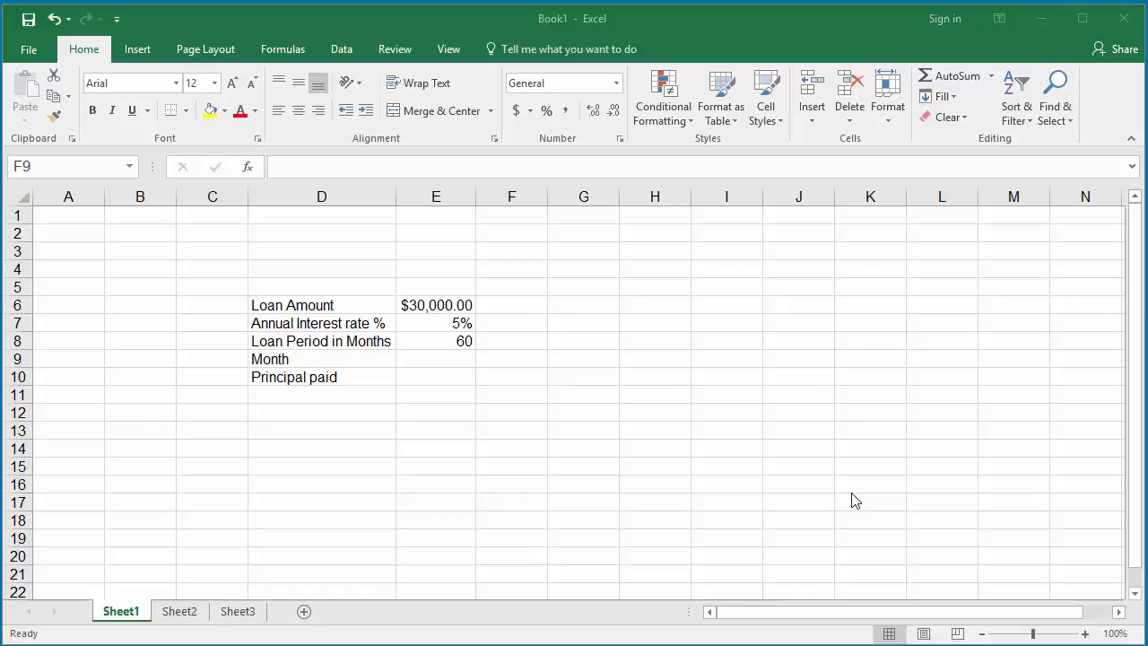
mouse_move(476, 316)
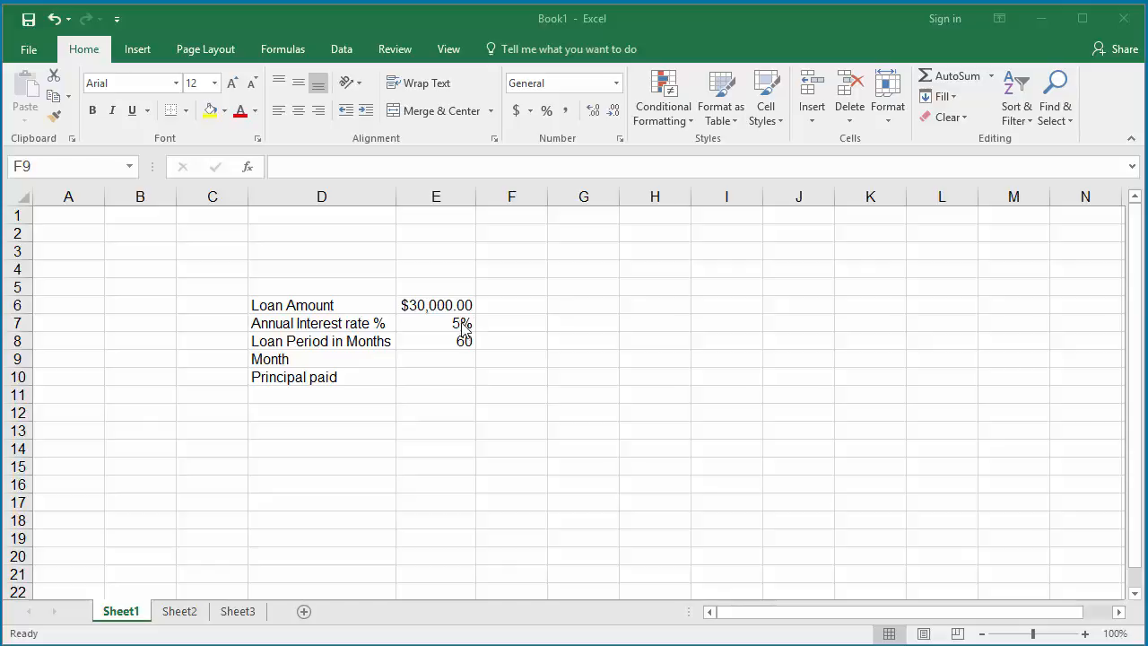
mouse_move(459, 354)
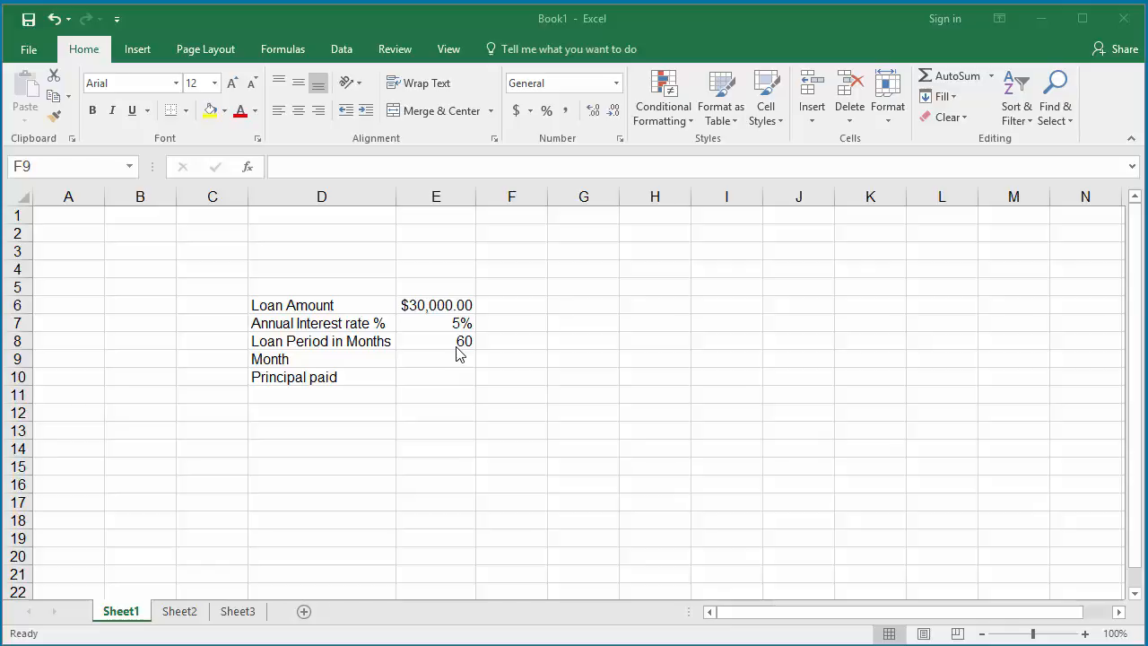
mouse_move(460, 370)
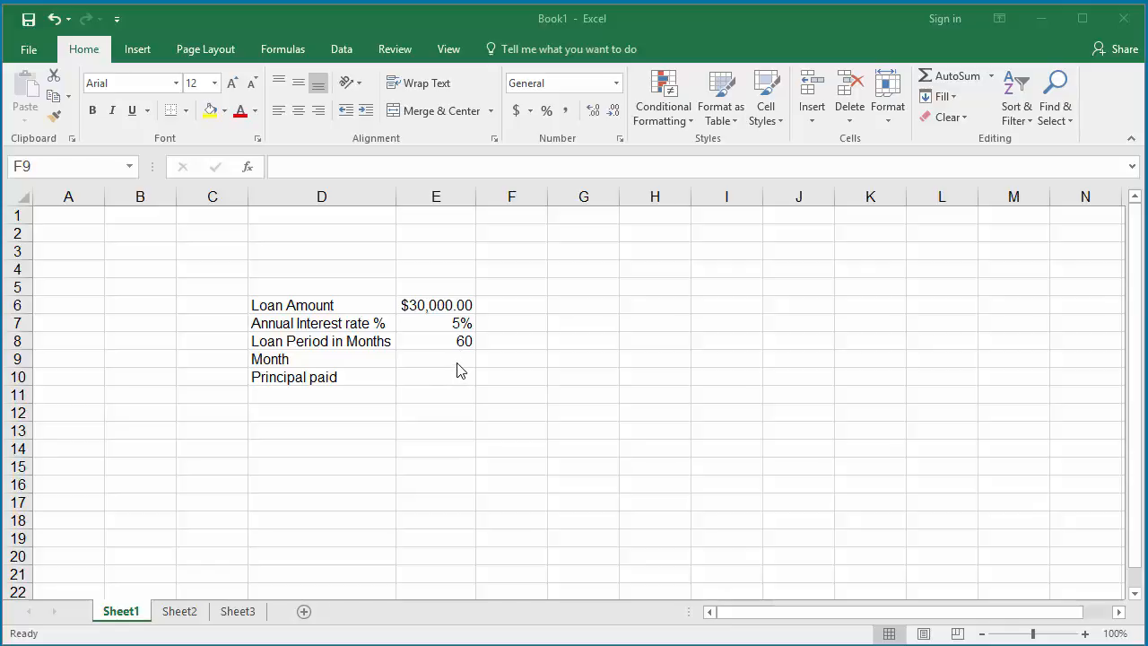
Enter 1 as the Month value in E9.
click(436, 359)
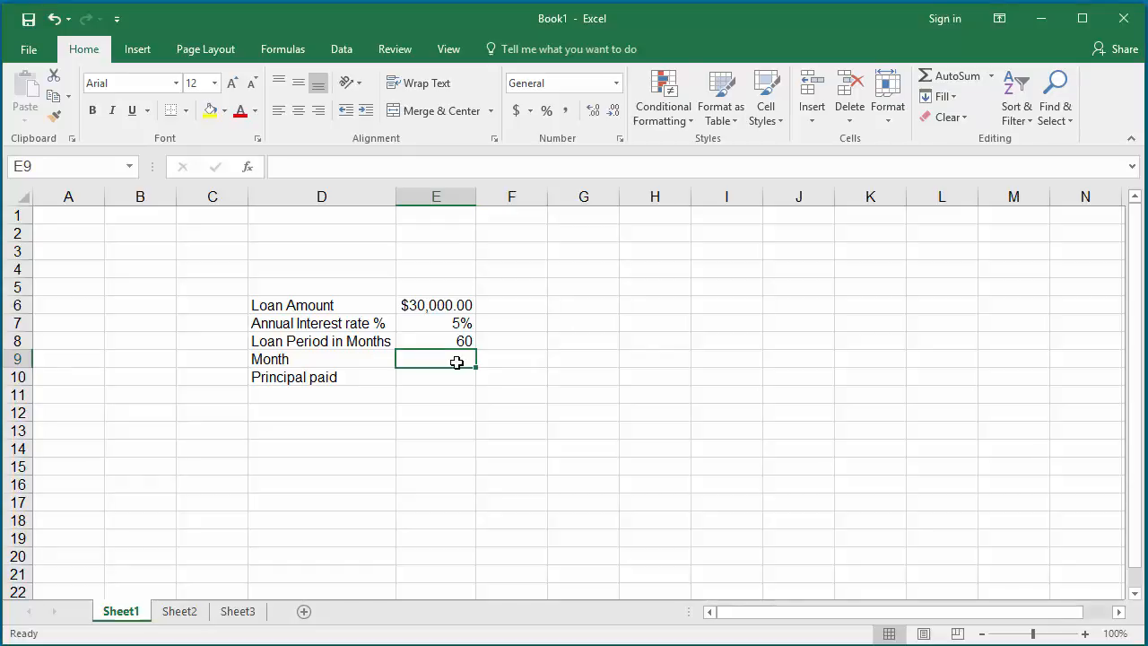
text(1)
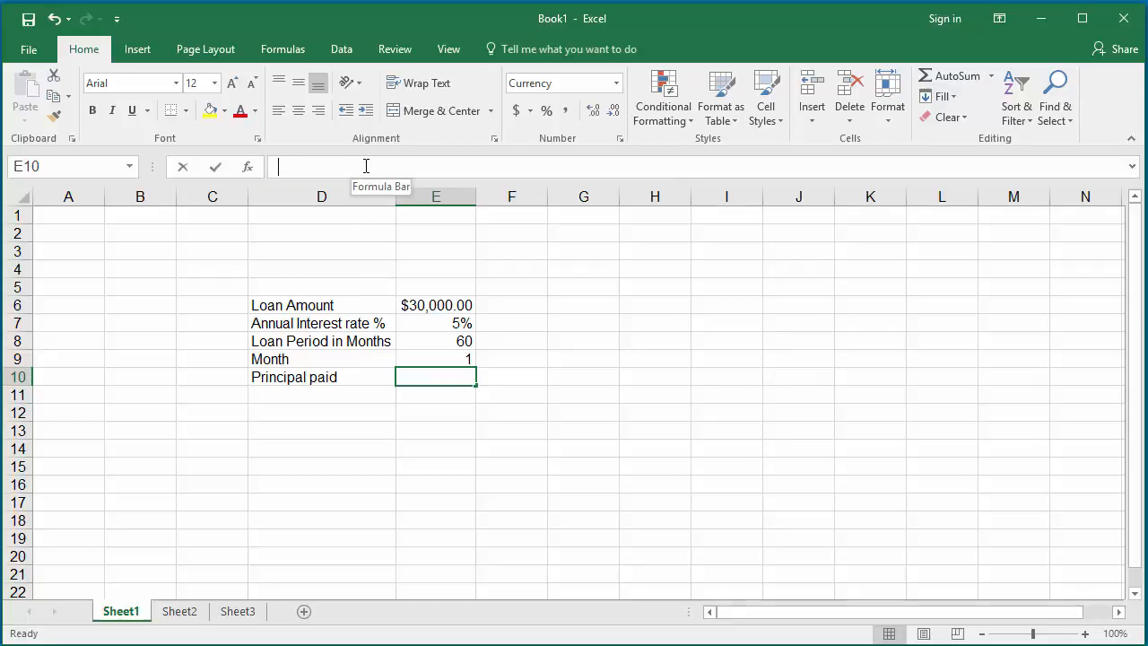
Begin the Principal paid formula as =PPMT(E7/12,E9 using the monthly rate and month.
text(=)
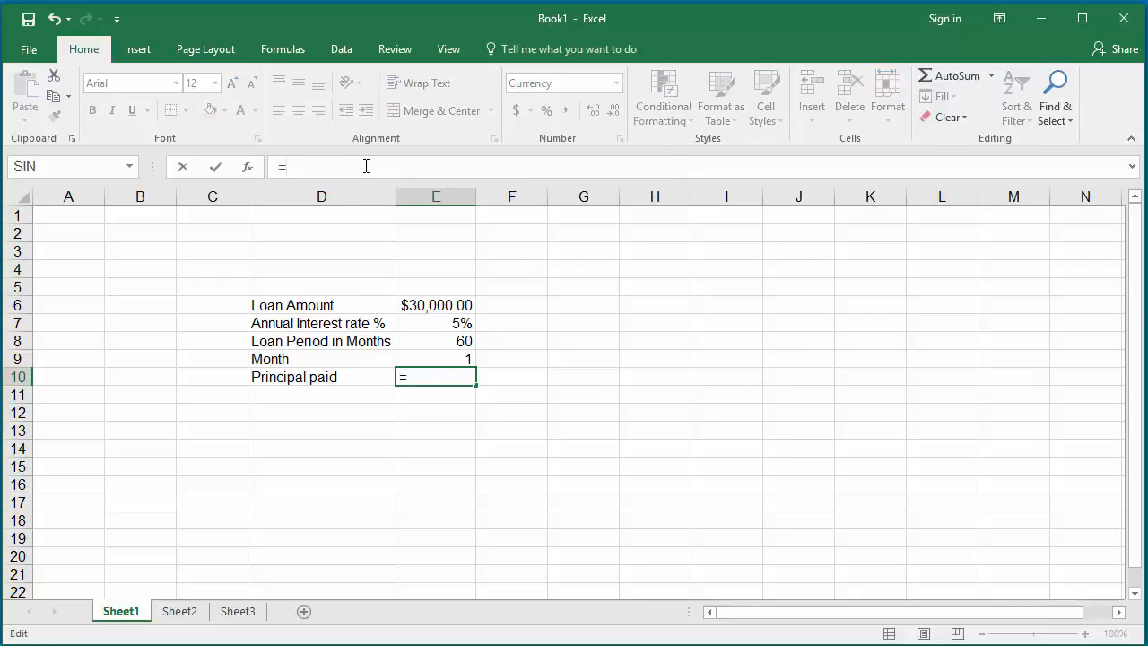
text(PPMT()
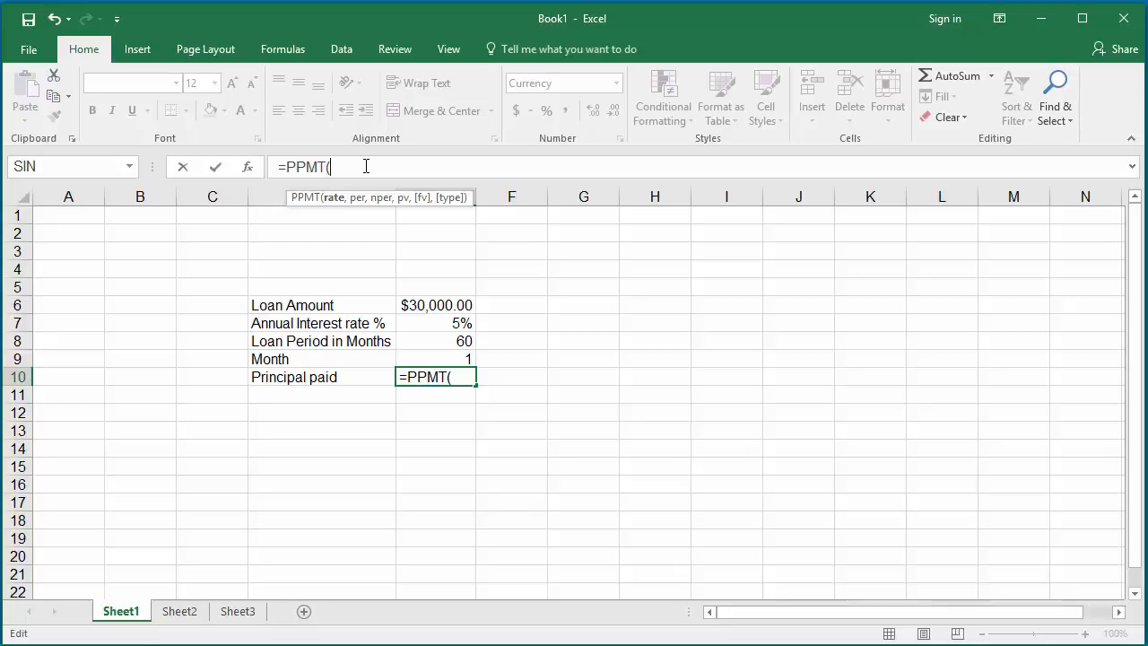
click(438, 323)
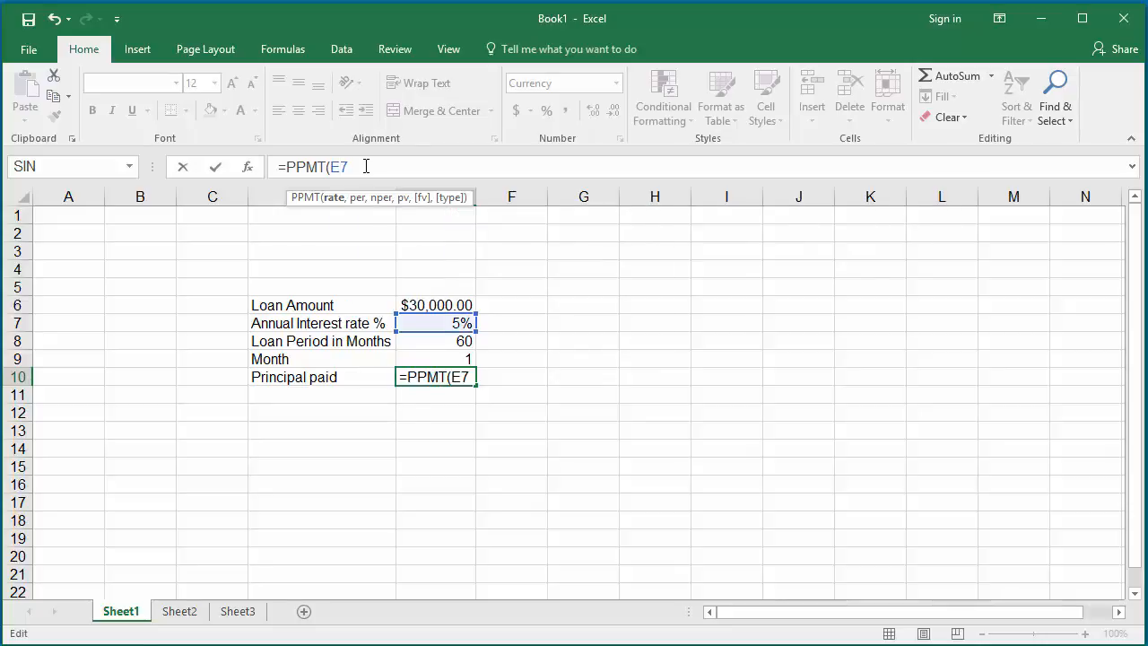
text(/12,)
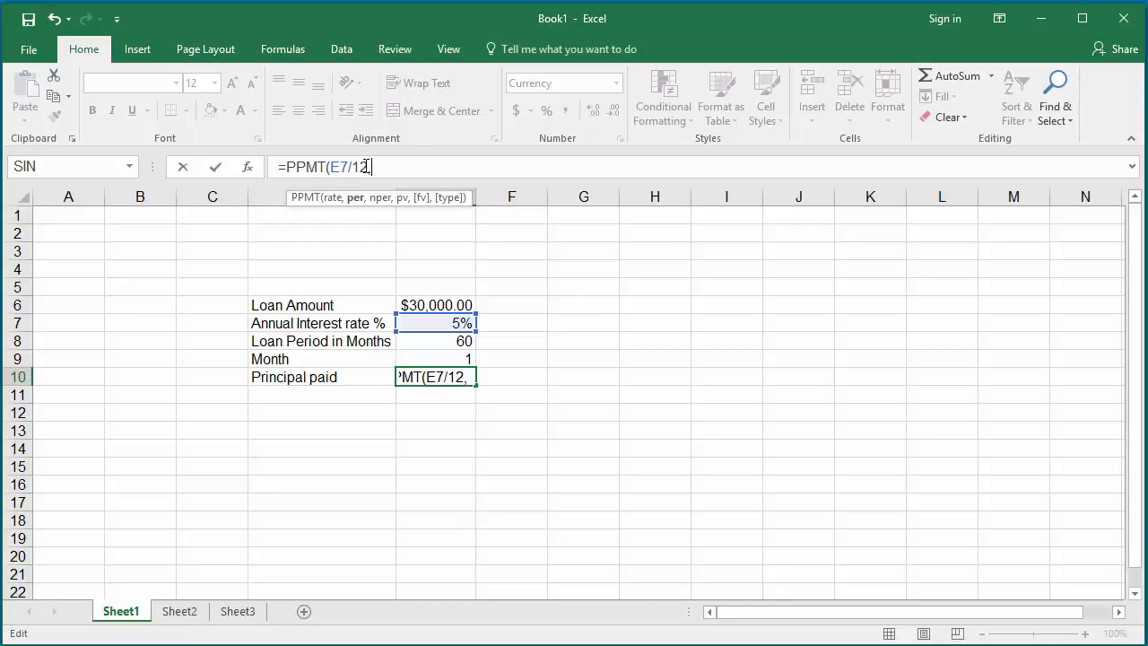
text(E)
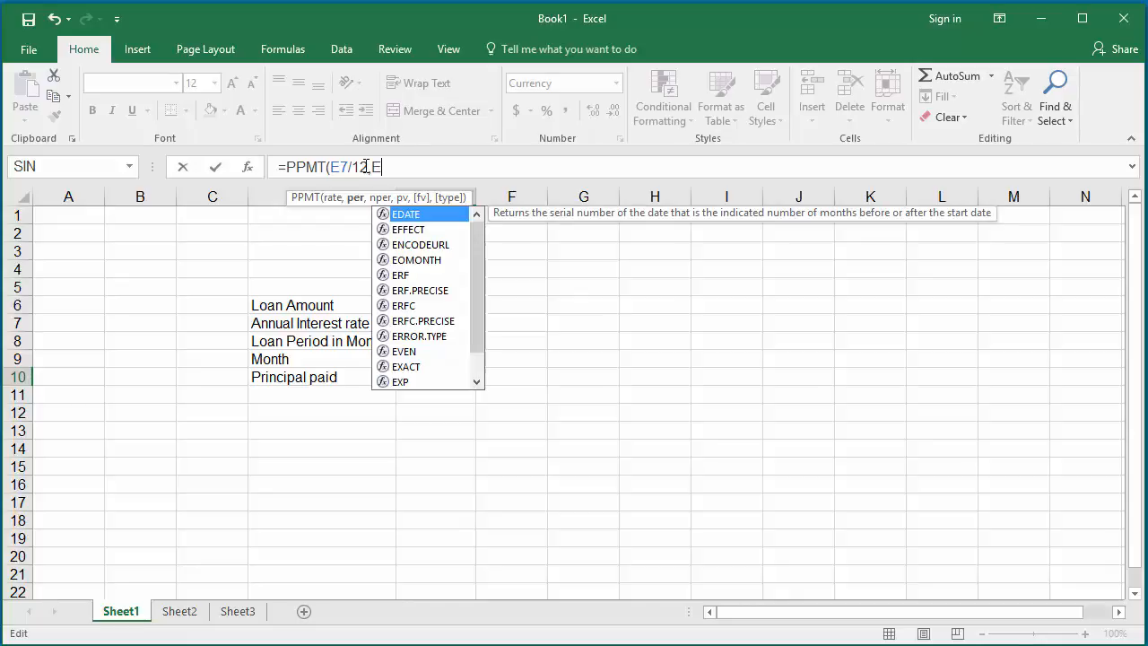
text(9)
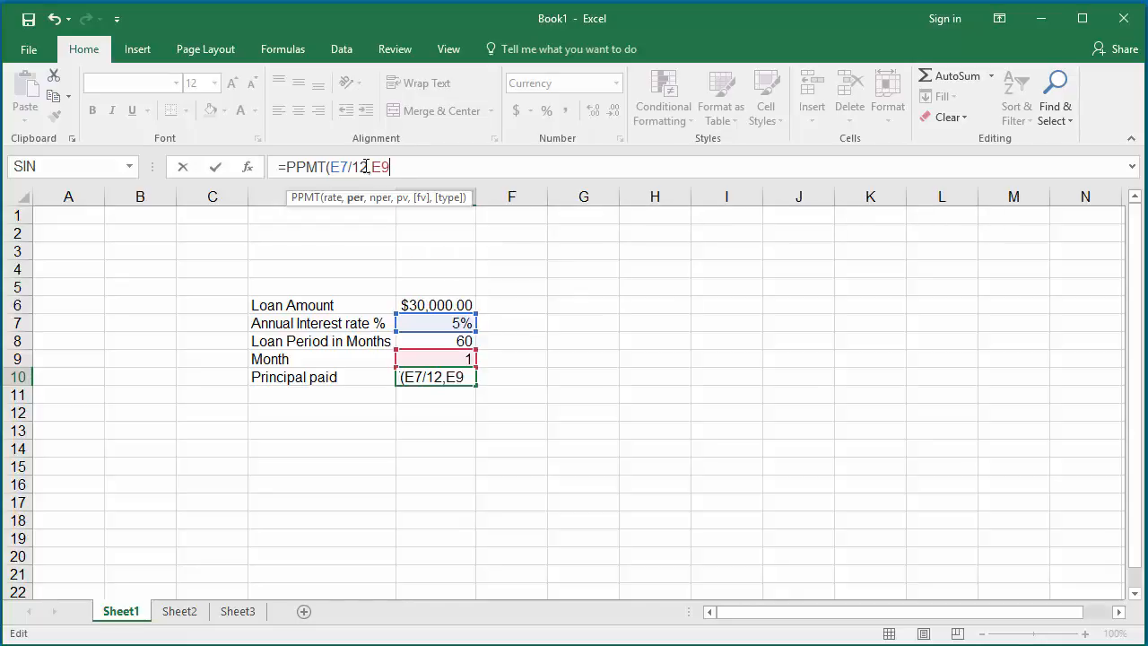
Complete the formula with period E8 and negative loan amount E6, giving $441.14.
text(,)
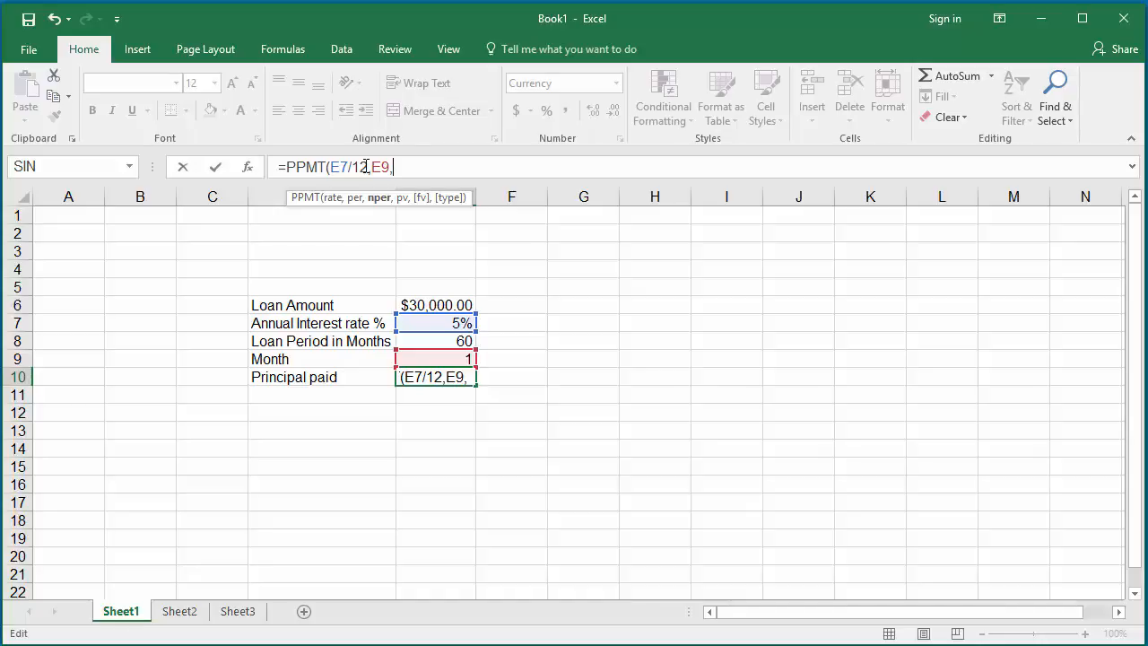
click(436, 341)
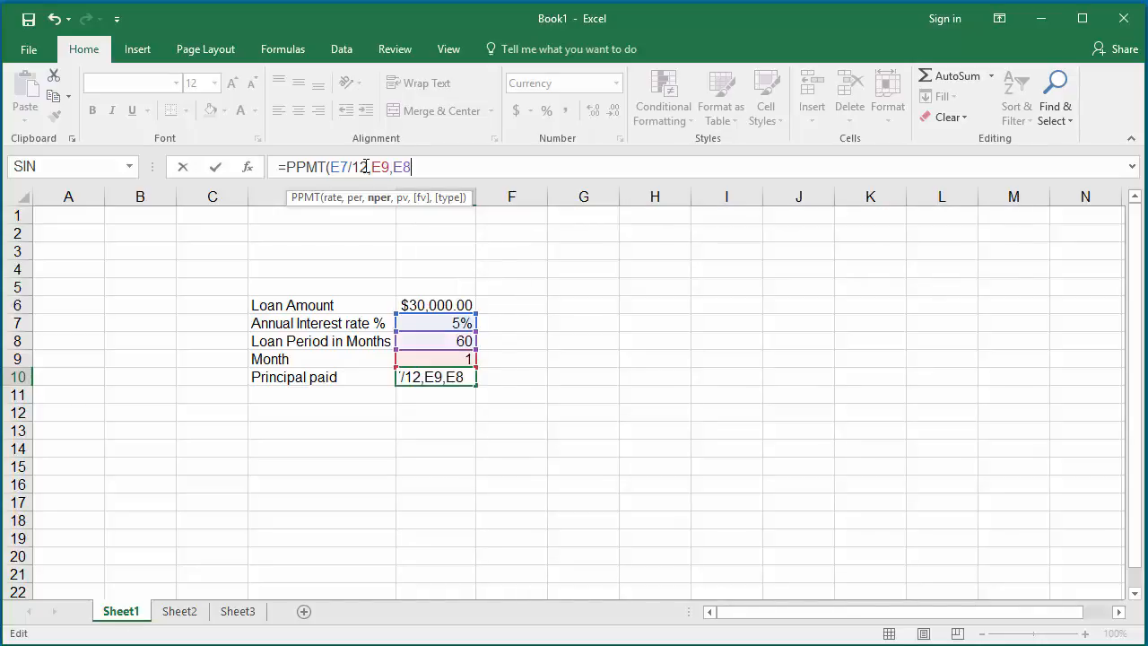
text(,)
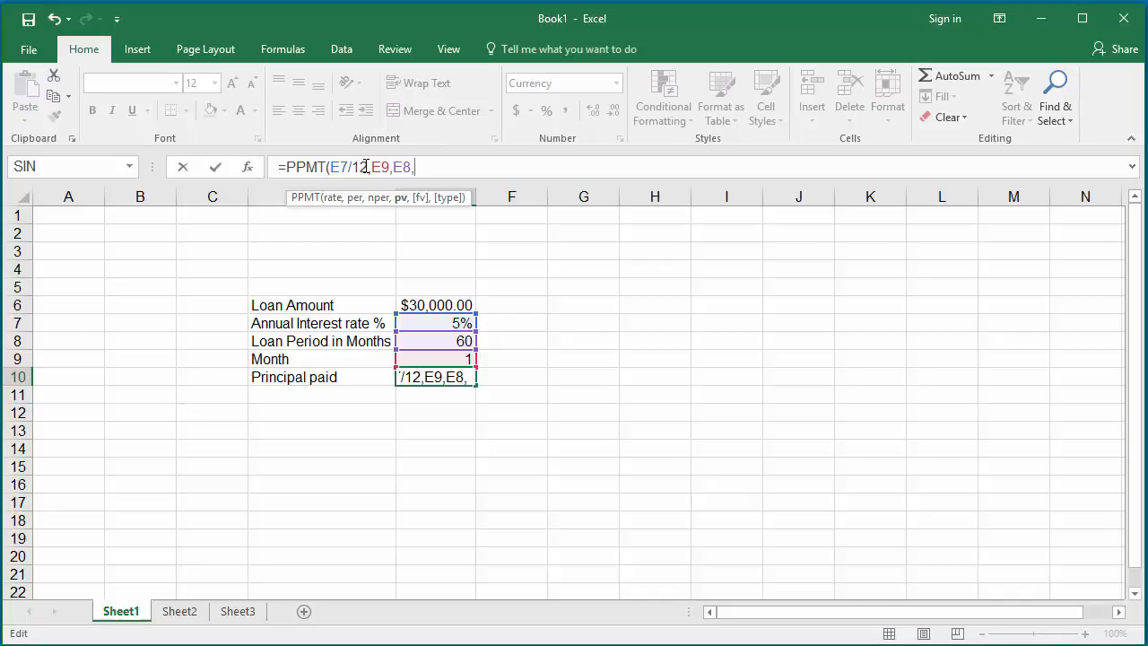
text(-)
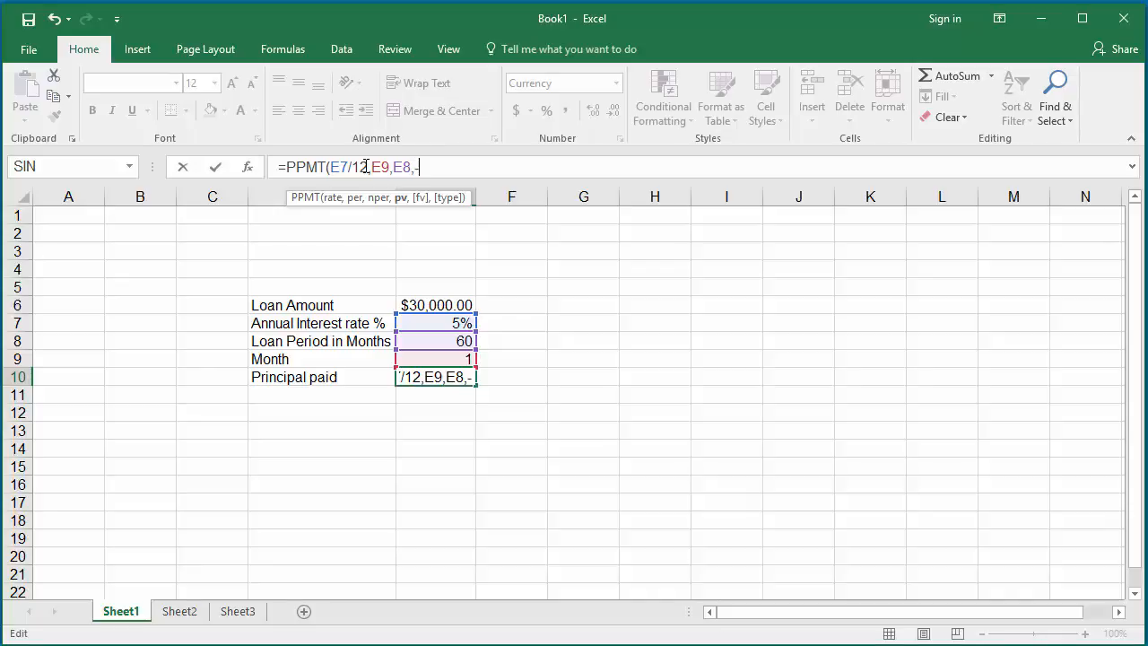
click(436, 305)
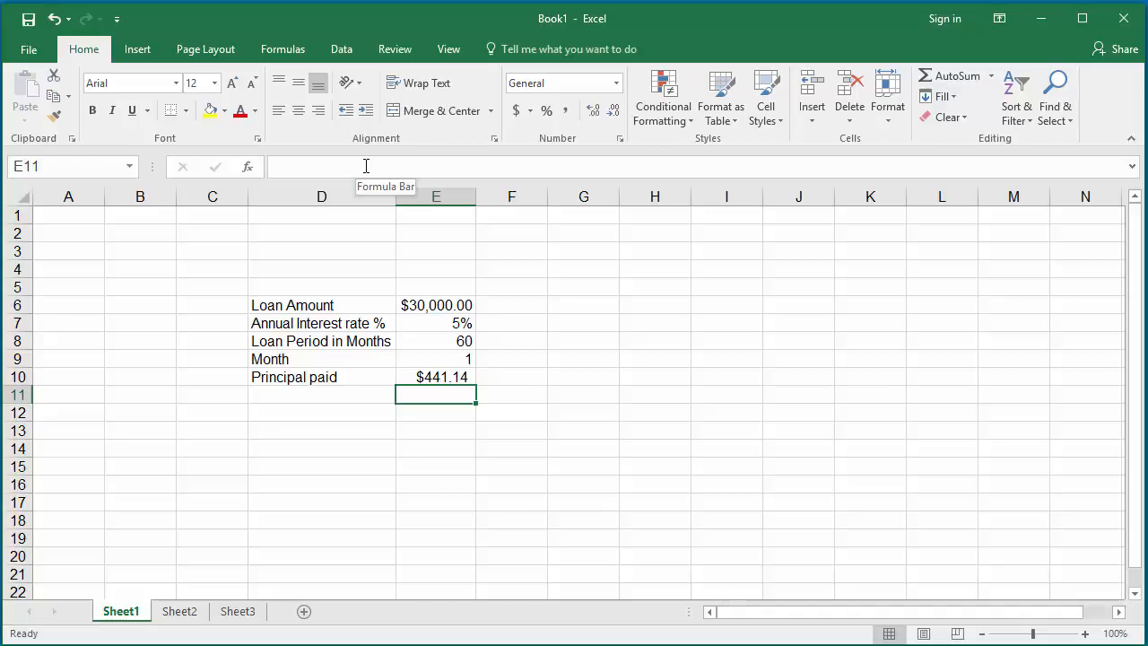
Change the Month in E9 to 25 so Principal paid recalculates to $487.43.
click(436, 359)
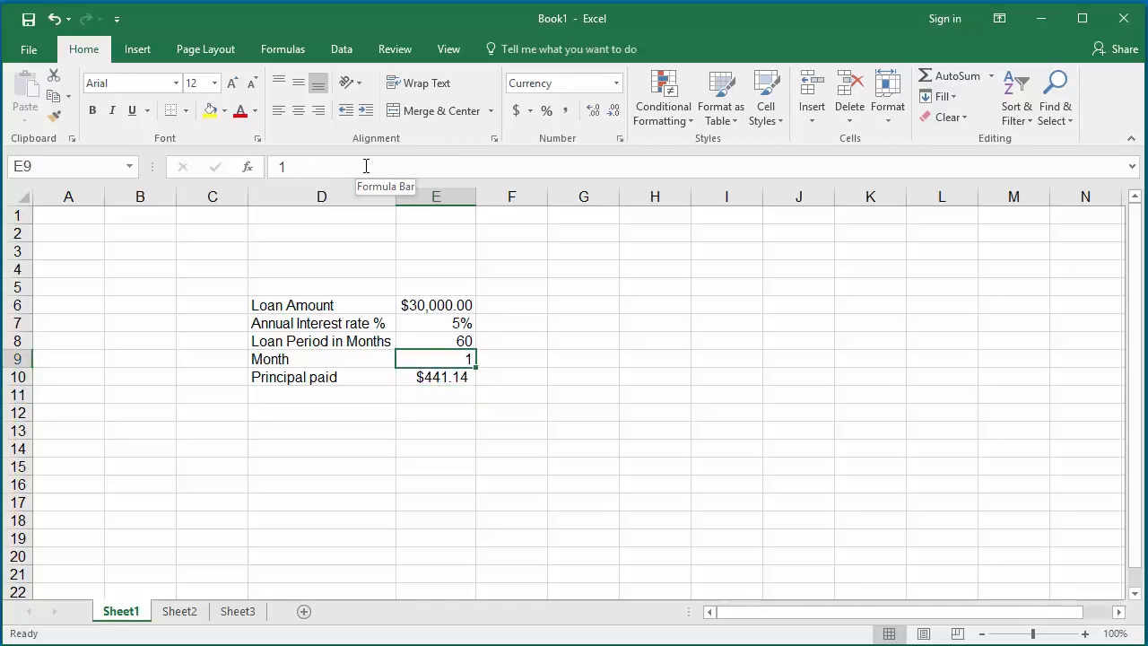
text(25)
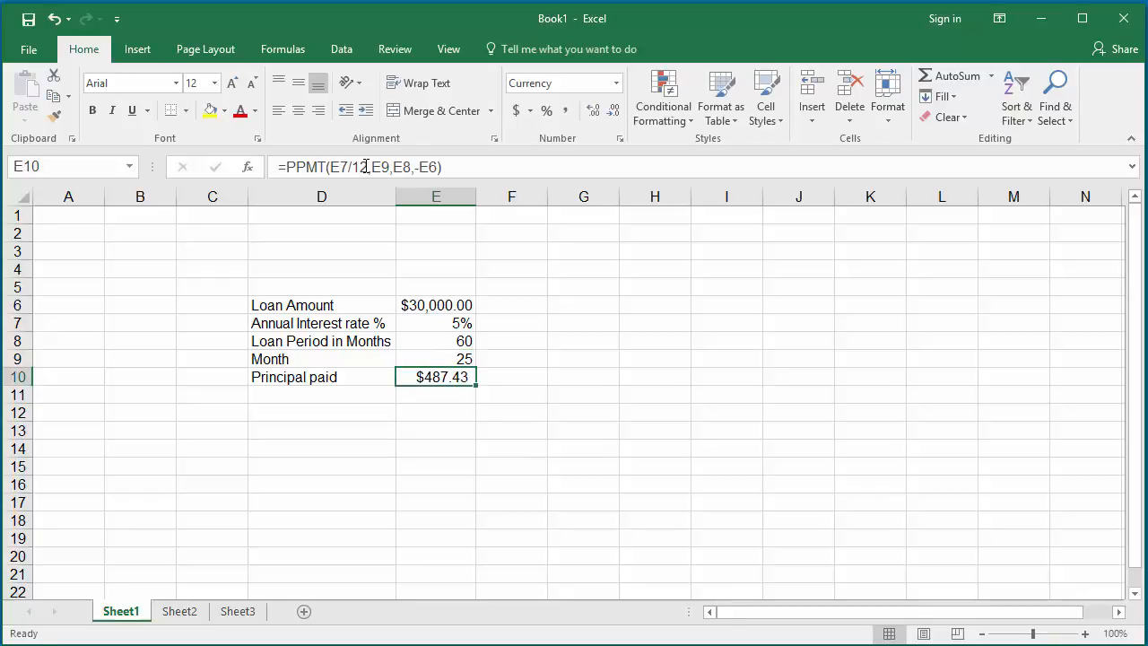
mouse_move(359, 167)
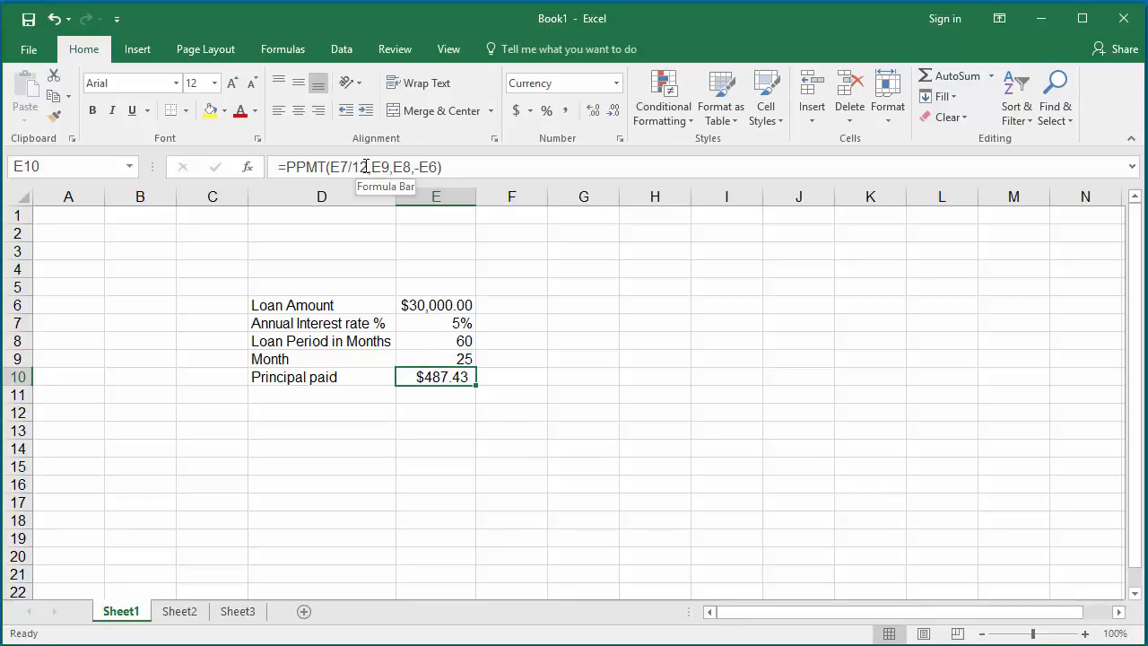